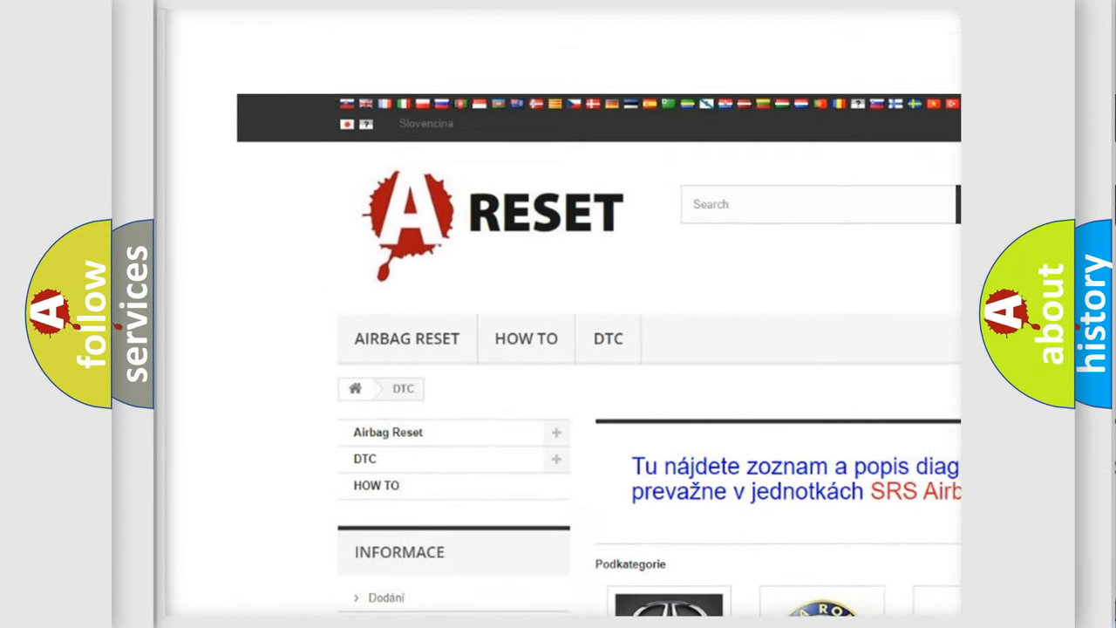
Scroll to the car makes grid and open the Jeep trouble code list.
{"action": "scroll", "scroll_direction": "down", "scroll_amount": 3}
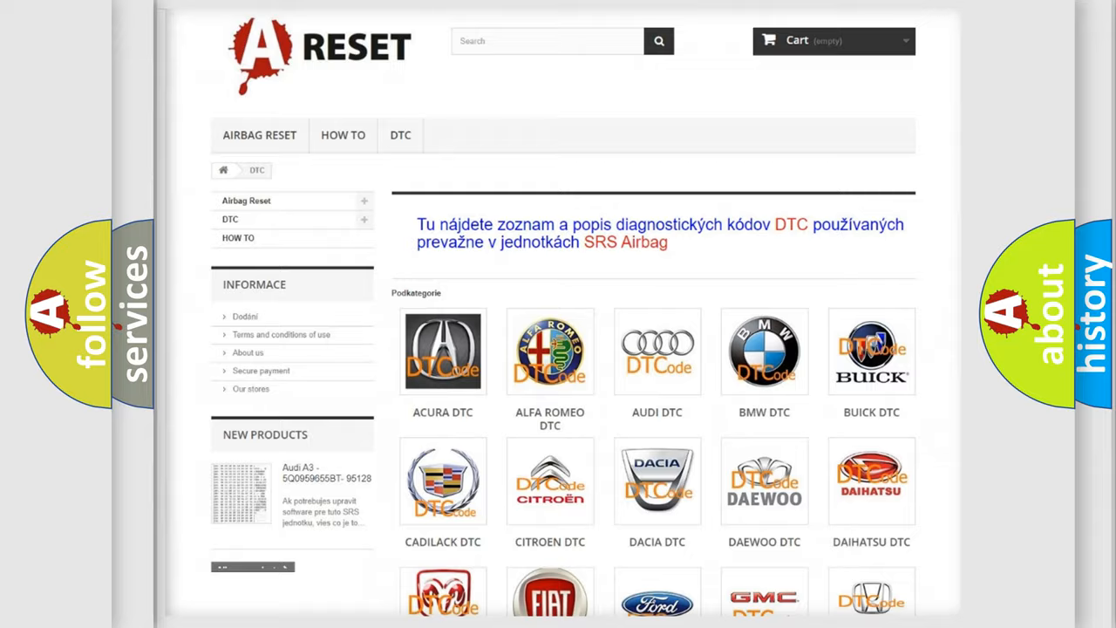
{"action": "scroll", "scroll_direction": "down", "scroll_amount": 3}
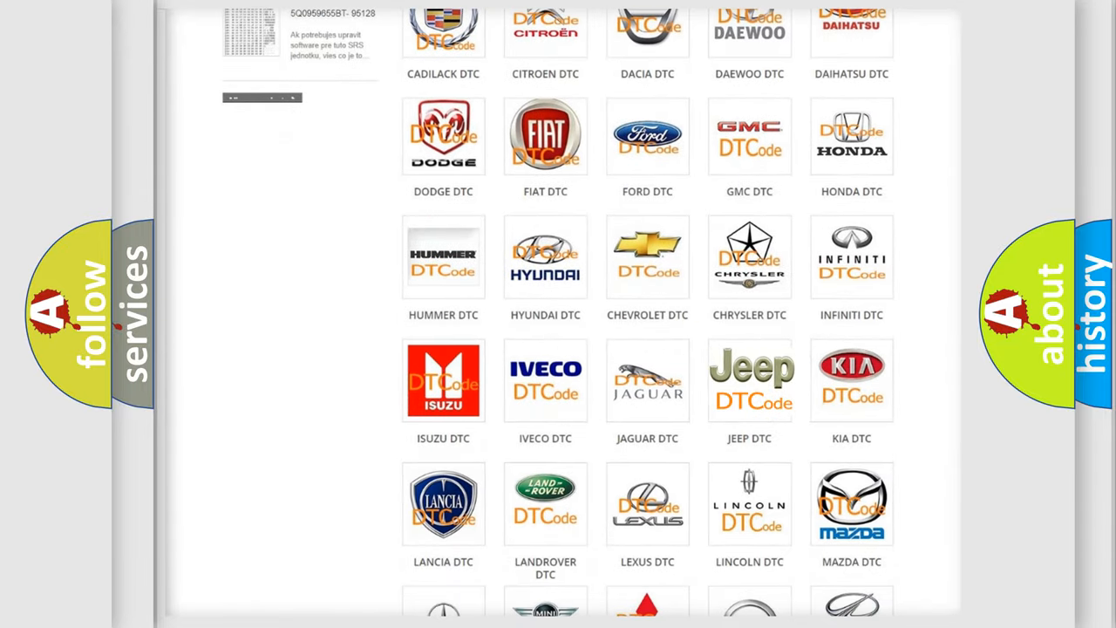
{"action": "left_click", "coordinate": [749, 380]}
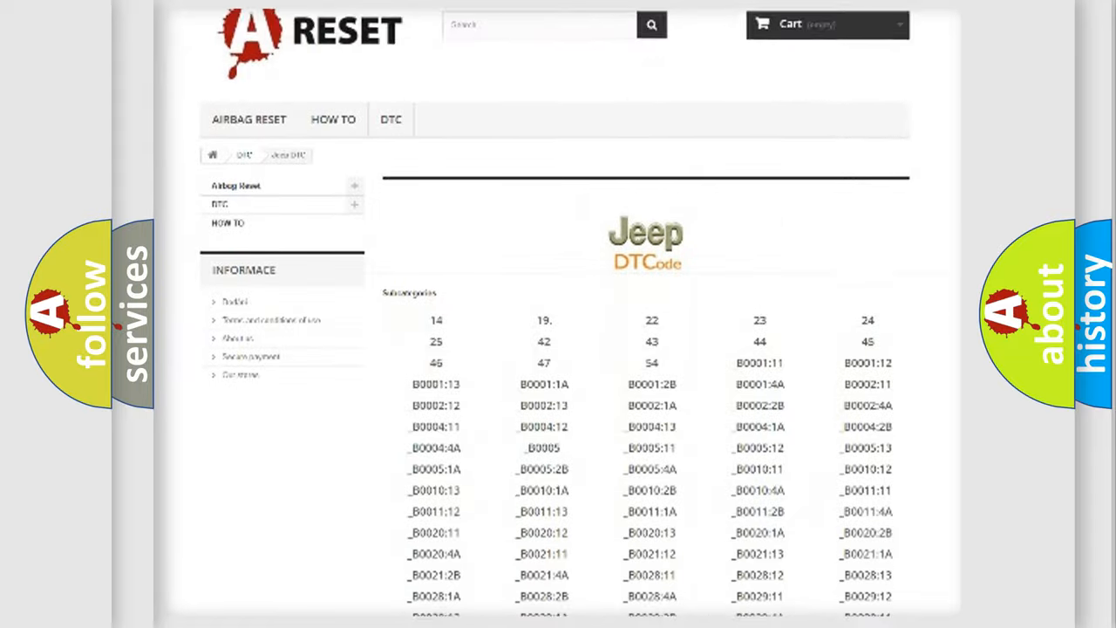
{"action": "scroll", "scroll_direction": "down", "scroll_amount": 3}
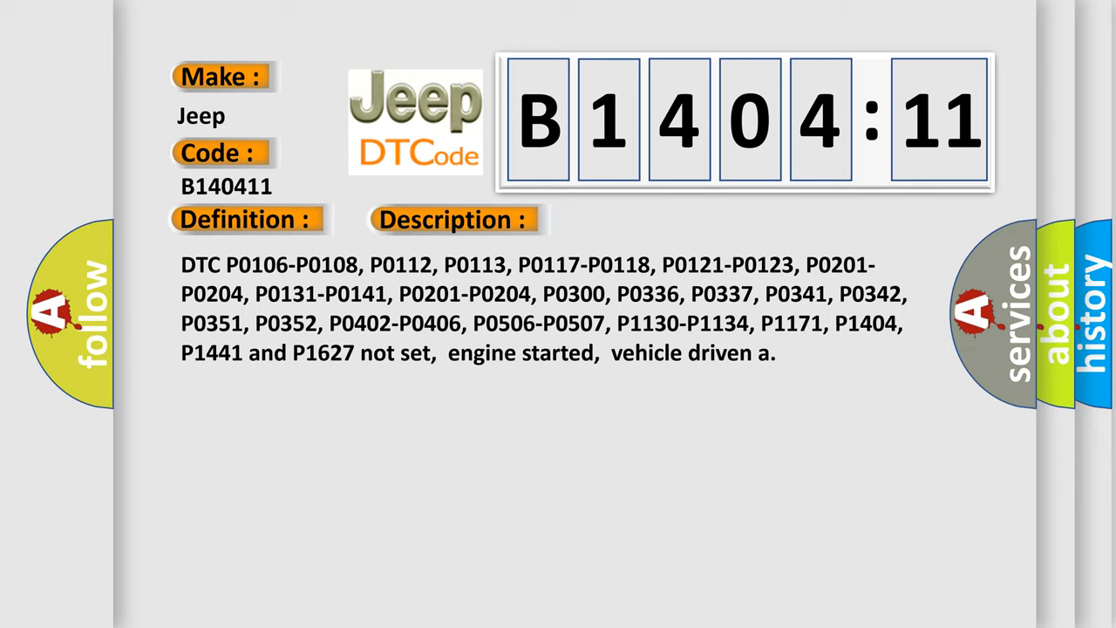
Reveal the Cause text explaining the circuit short to ground for B1404:11.
{"action": "left_click", "coordinate": [641, 219]}
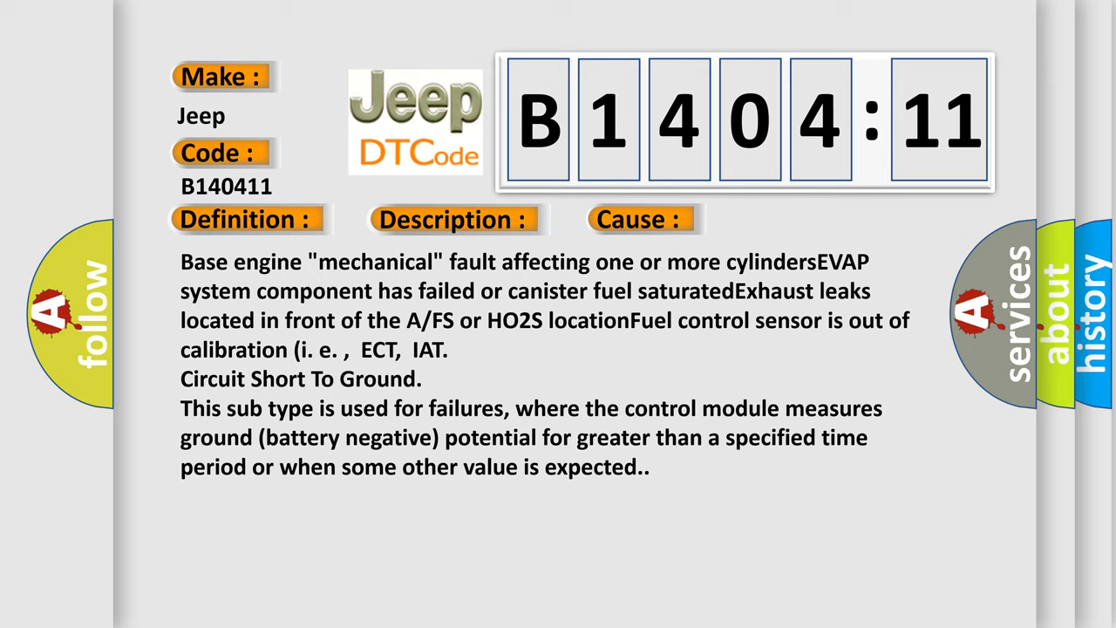